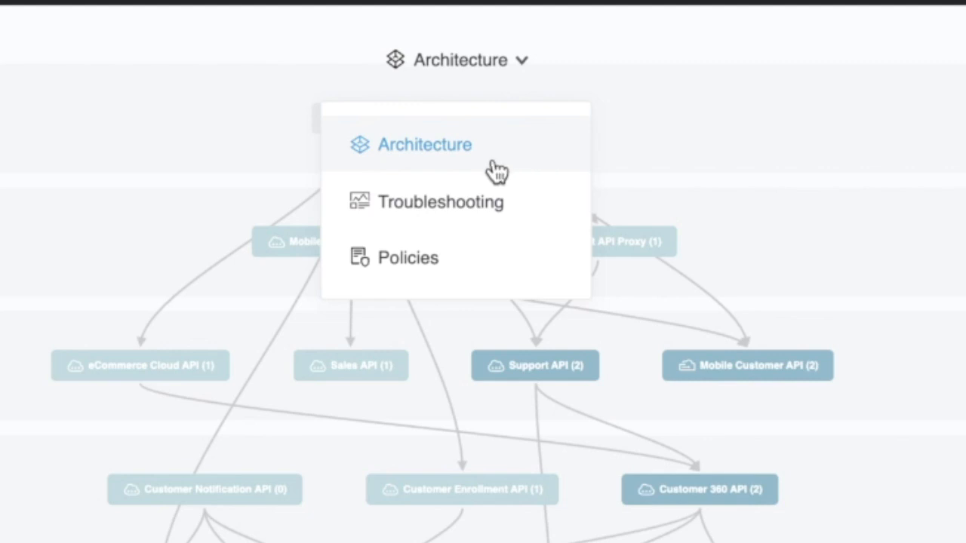
pyautogui.moveTo(529, 227)
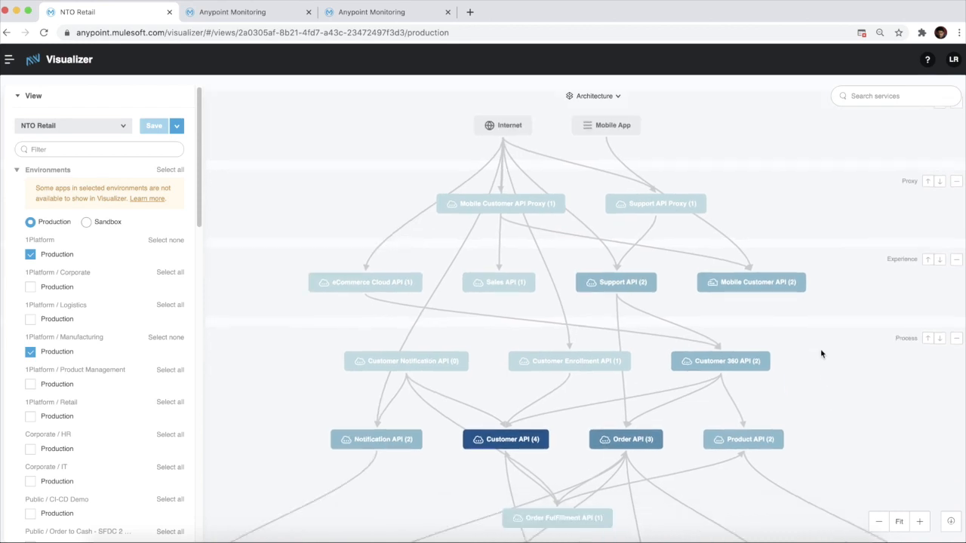
# Show the Customer 360 API service's details and its customizable properties.
pyautogui.scroll(-3)
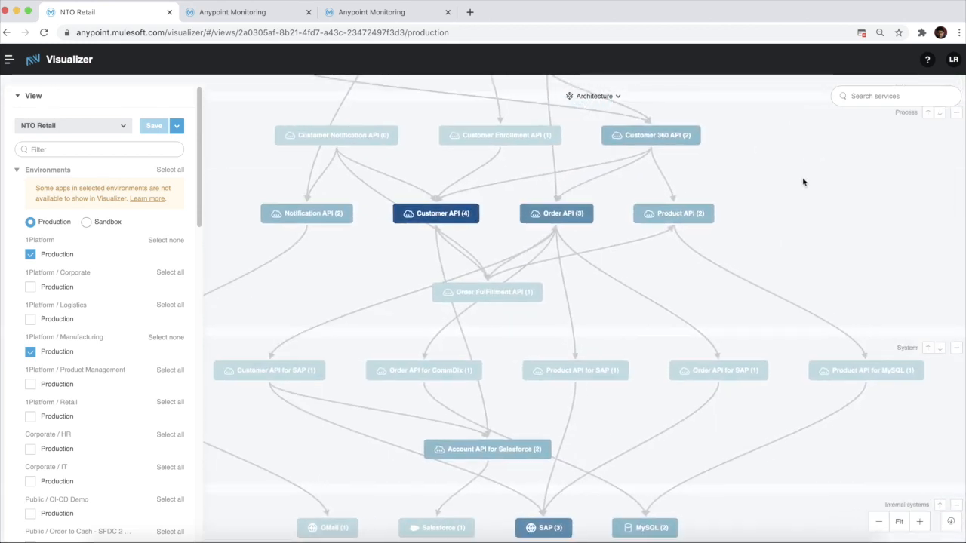
pyautogui.scroll(-3)
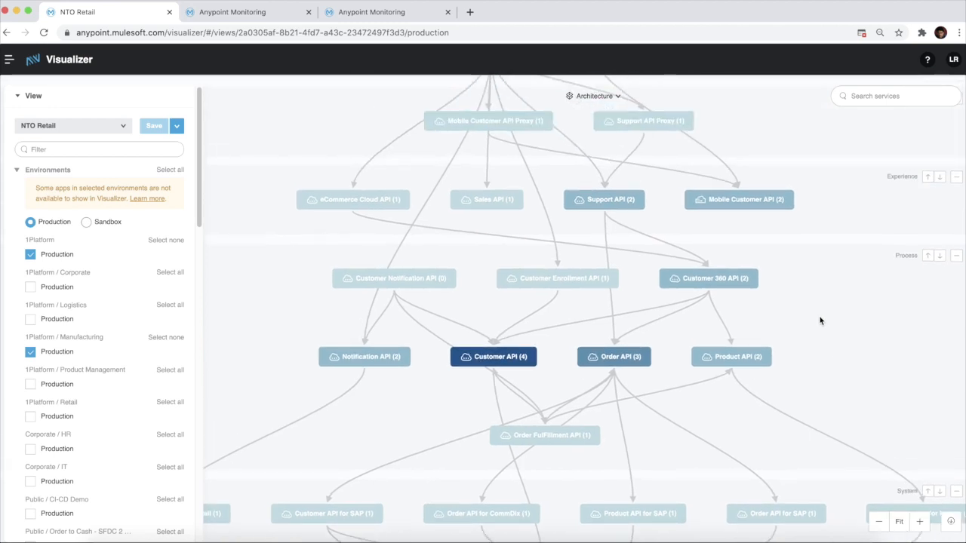
pyautogui.moveTo(820, 325)
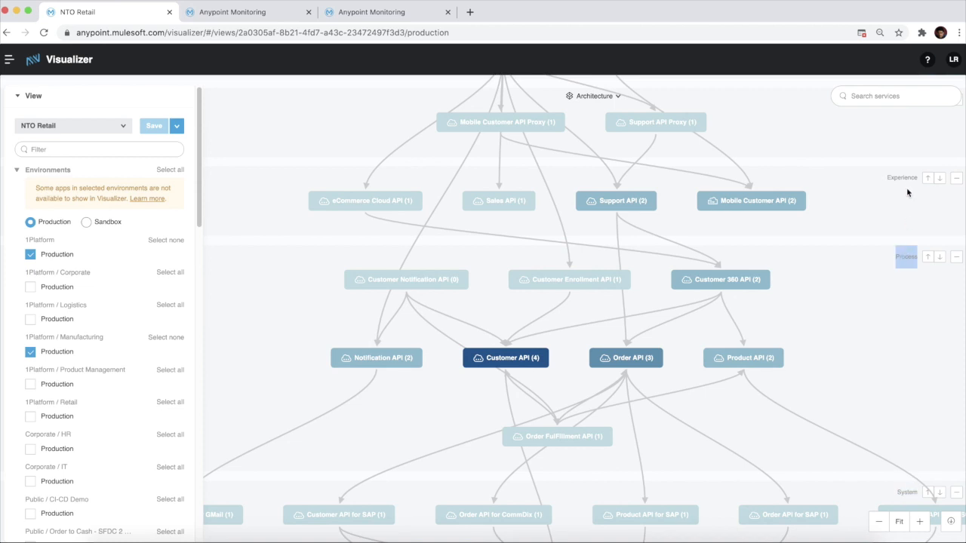
pyautogui.moveTo(834, 278)
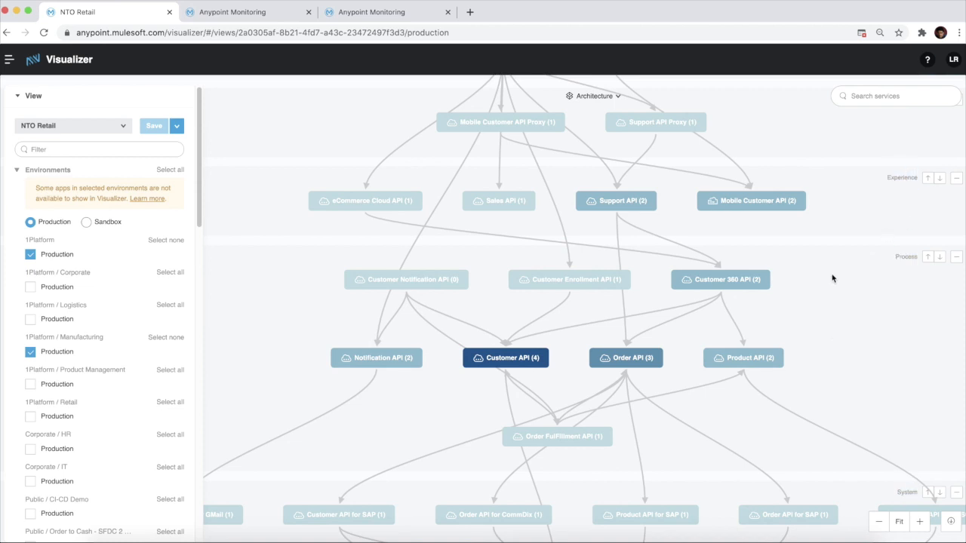
pyautogui.scroll(-3)
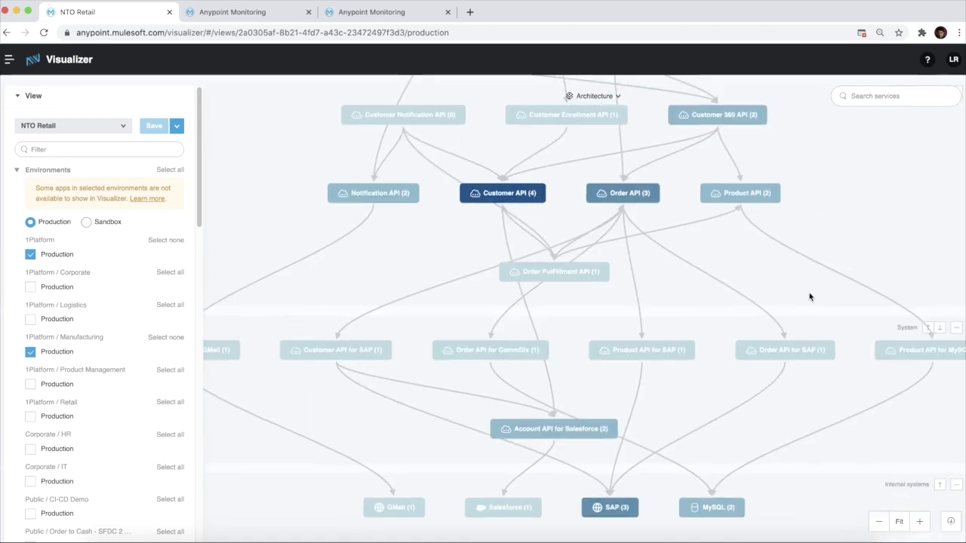
pyautogui.click(718, 115)
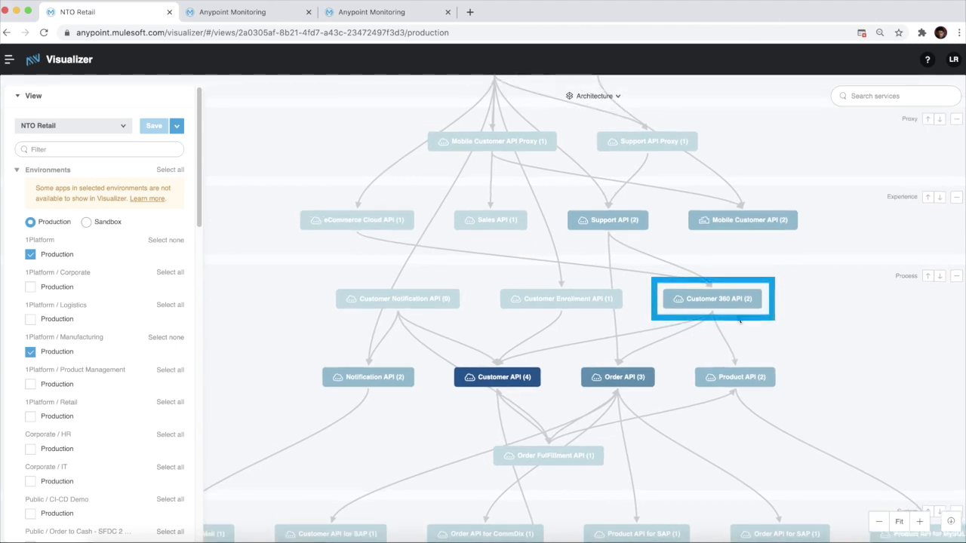
pyautogui.click(712, 299)
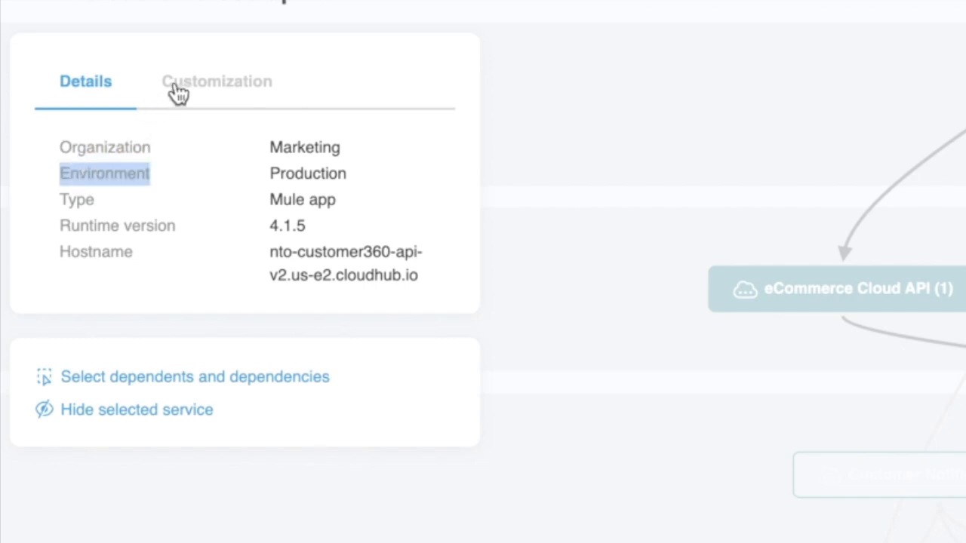
pyautogui.click(217, 81)
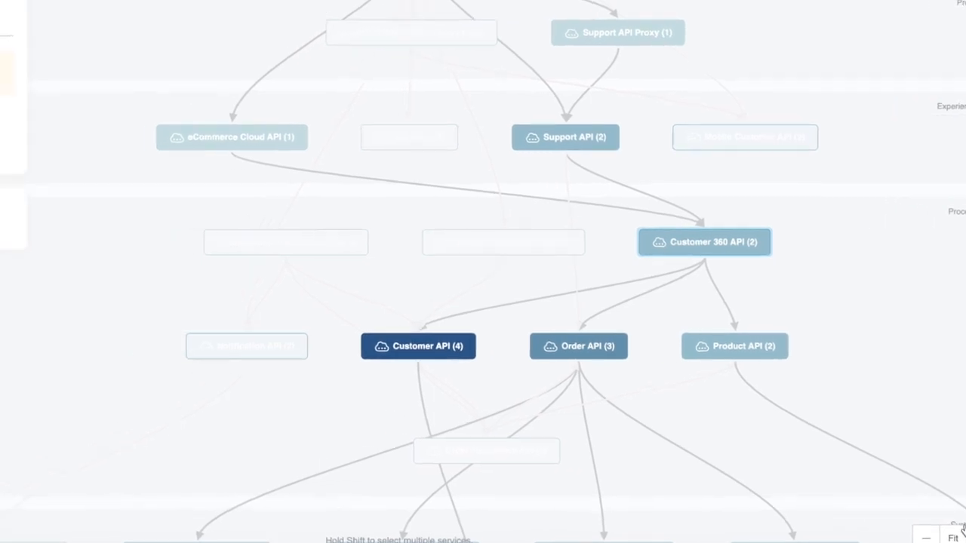
# Show the Product API service's customization: display name Product API, layer Process.
pyautogui.click(703, 241)
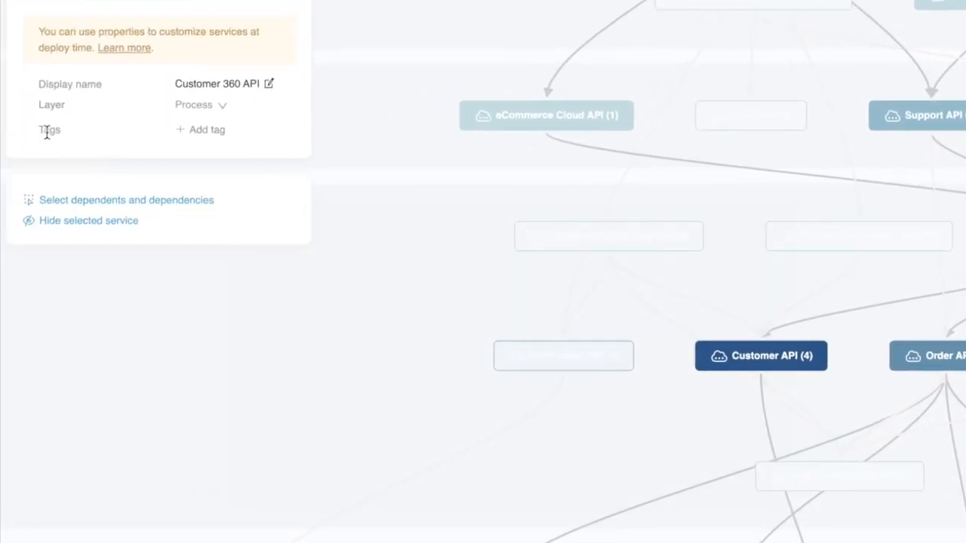
pyautogui.click(199, 130)
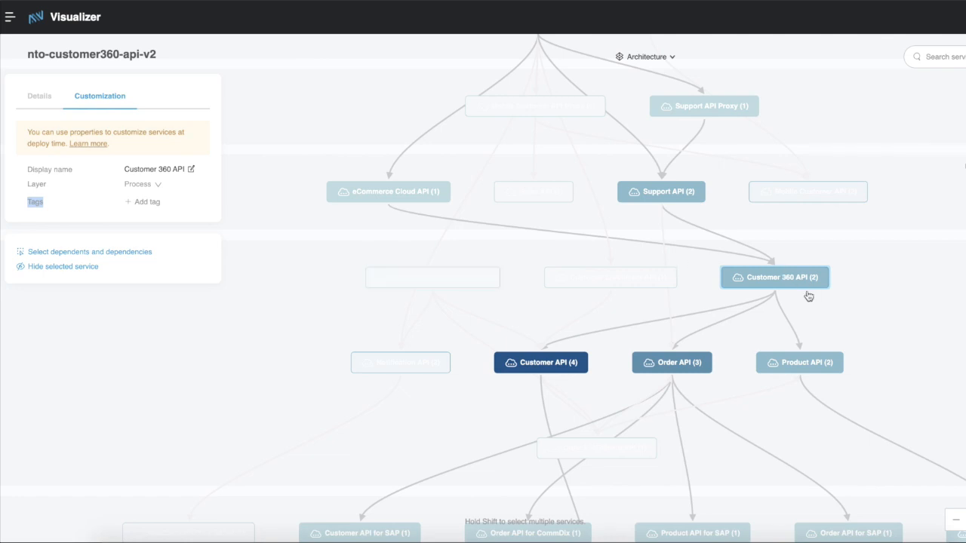
pyautogui.click(800, 362)
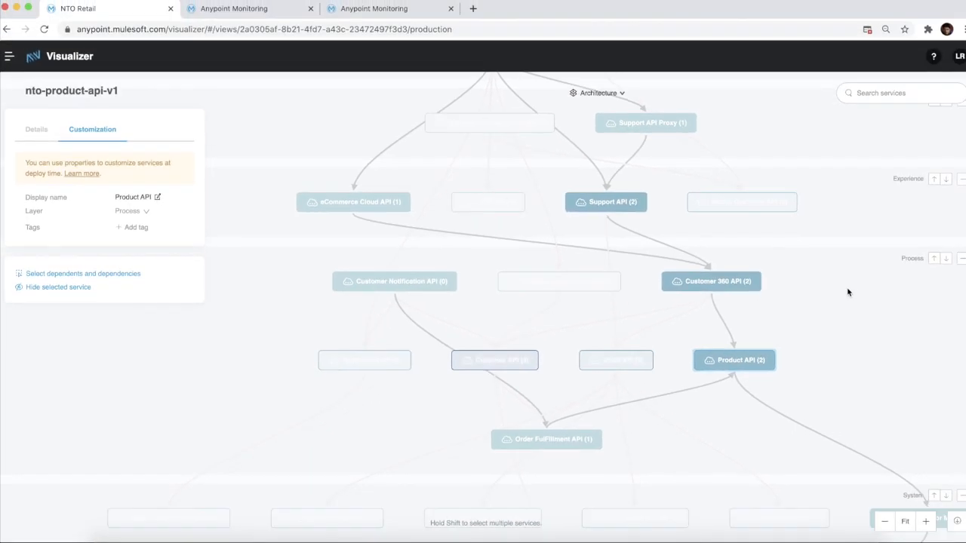
# Review the Product API for SAP service's customization, then return to the full architecture map.
pyautogui.click(620, 483)
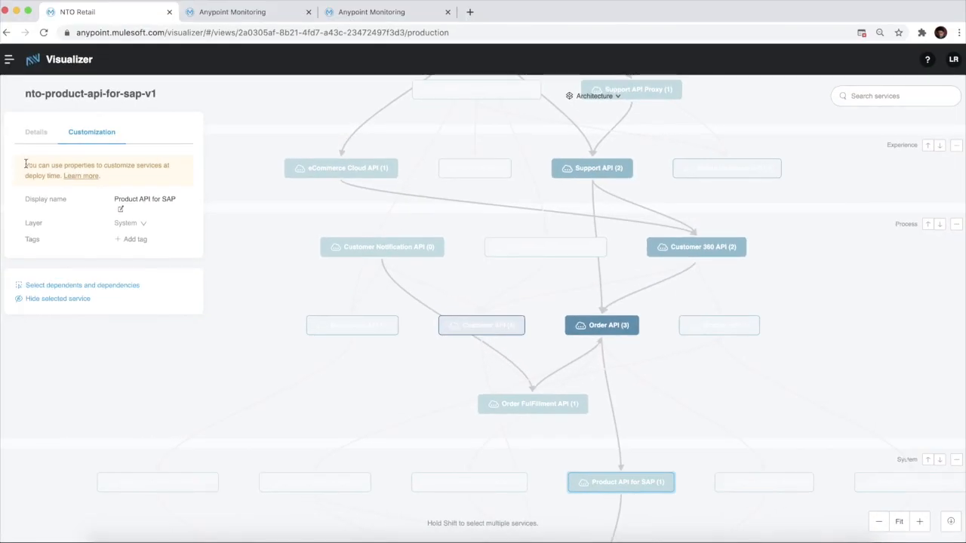
pyautogui.moveTo(163, 203)
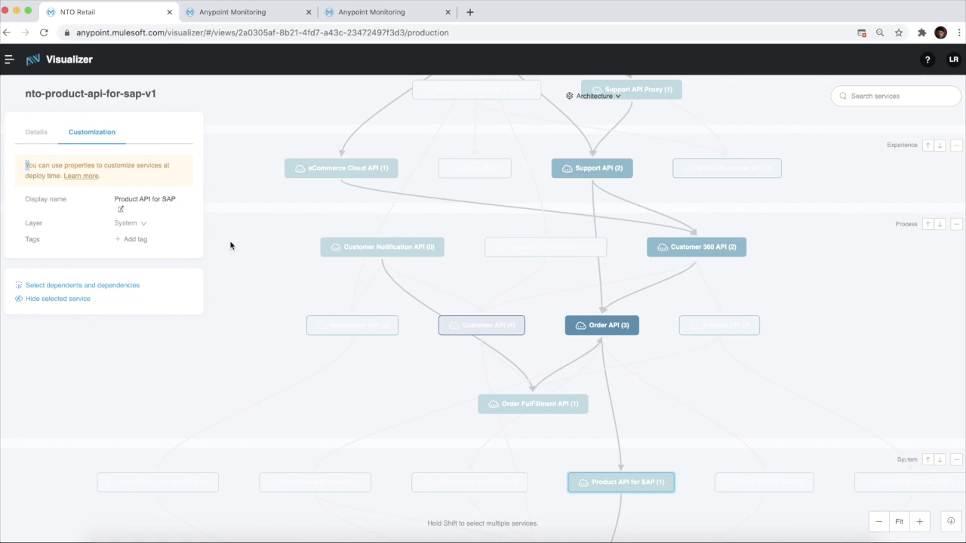
pyautogui.moveTo(12, 174)
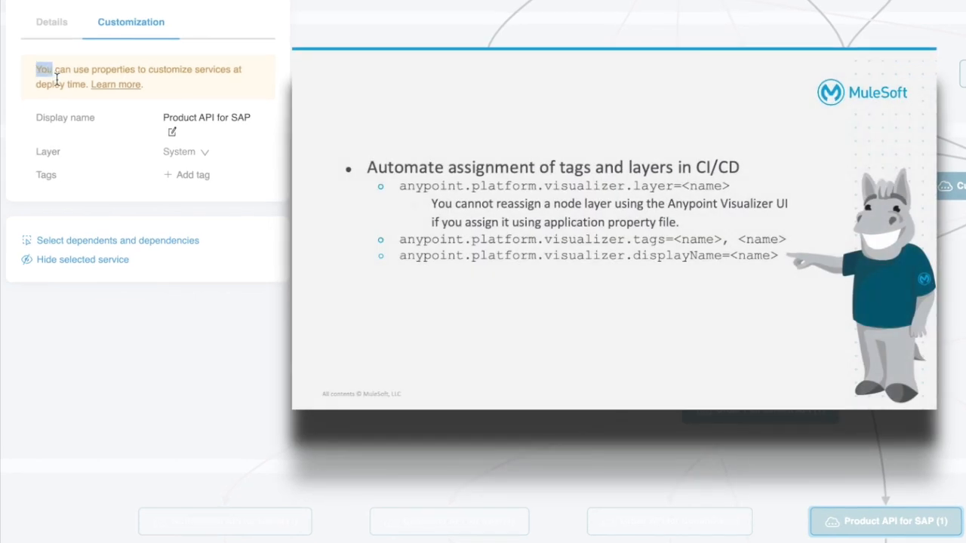
pyautogui.moveTo(58, 75); pyautogui.dragTo(235, 69)
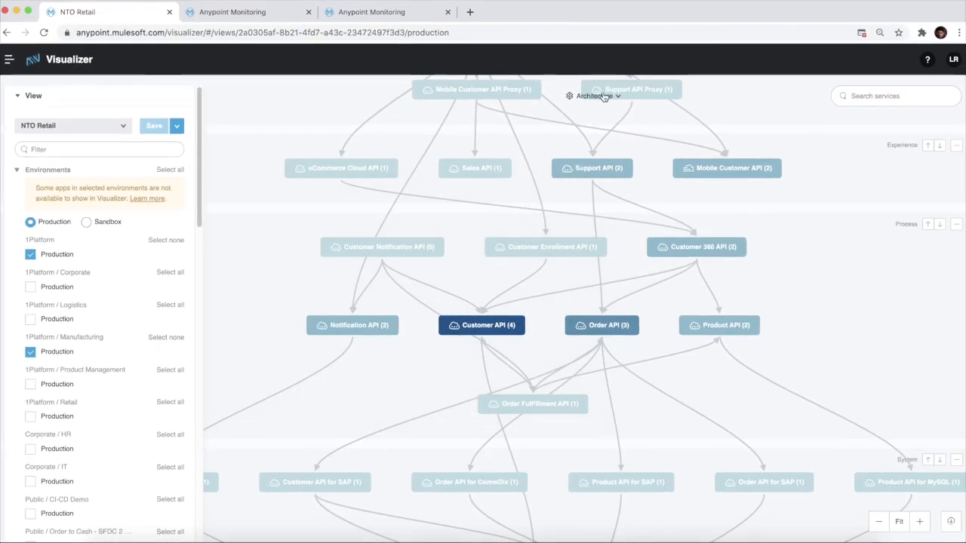
# Switch the NTO Retail map to the Troubleshooting view showing 24-hour average response times.
pyautogui.click(596, 97)
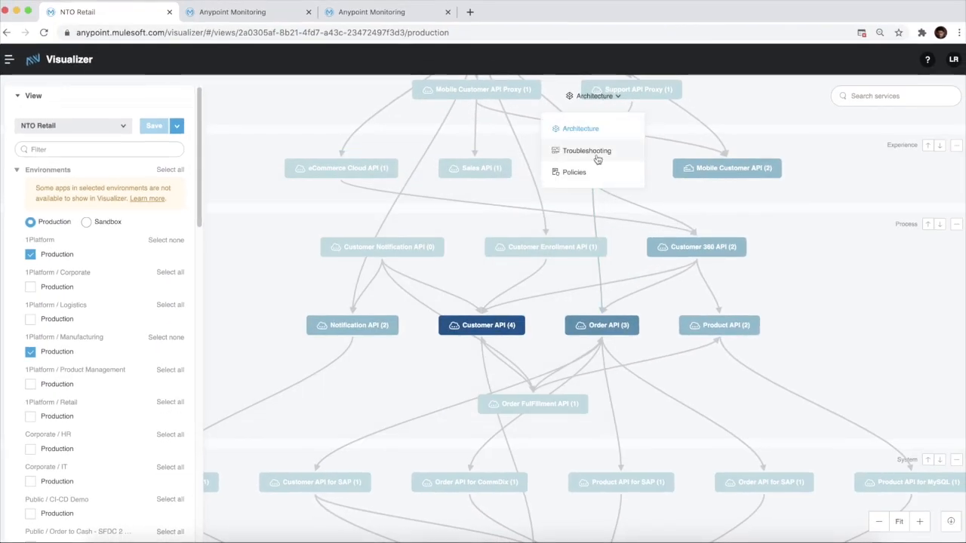
pyautogui.click(585, 151)
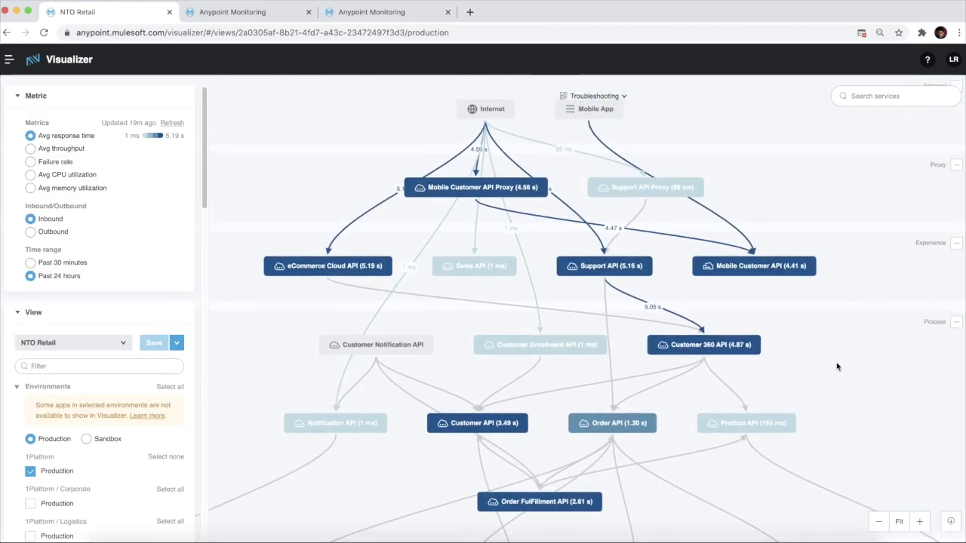
pyautogui.scroll(-3)
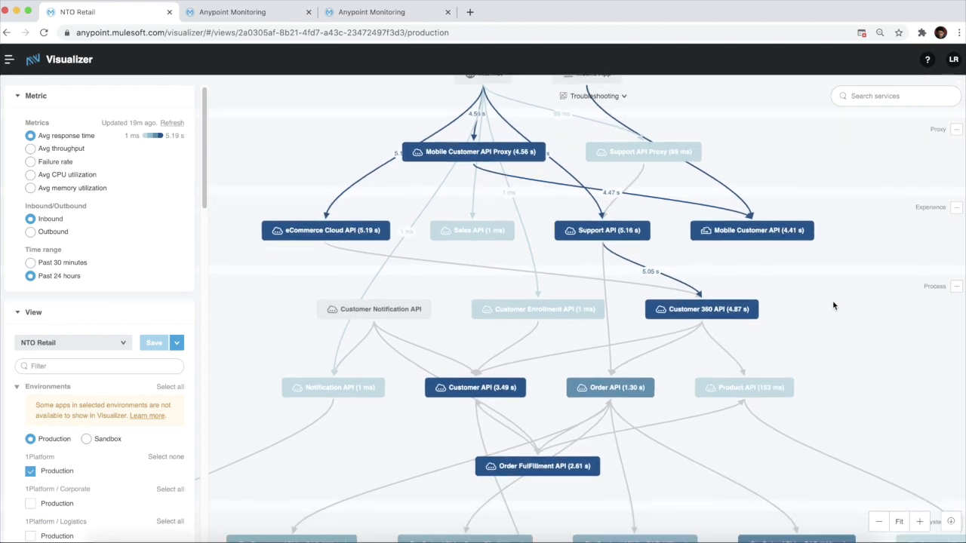
pyautogui.scroll(-3)
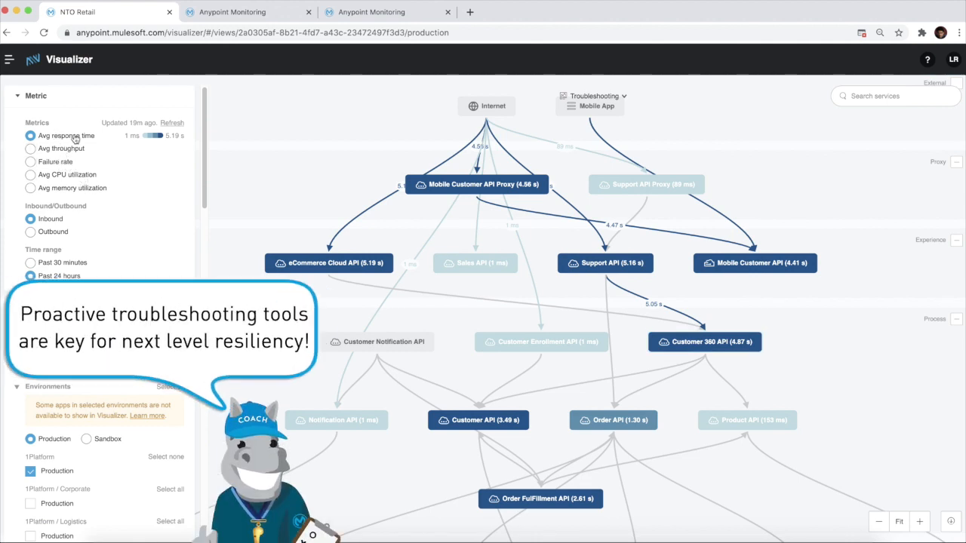
pyautogui.moveTo(75, 193)
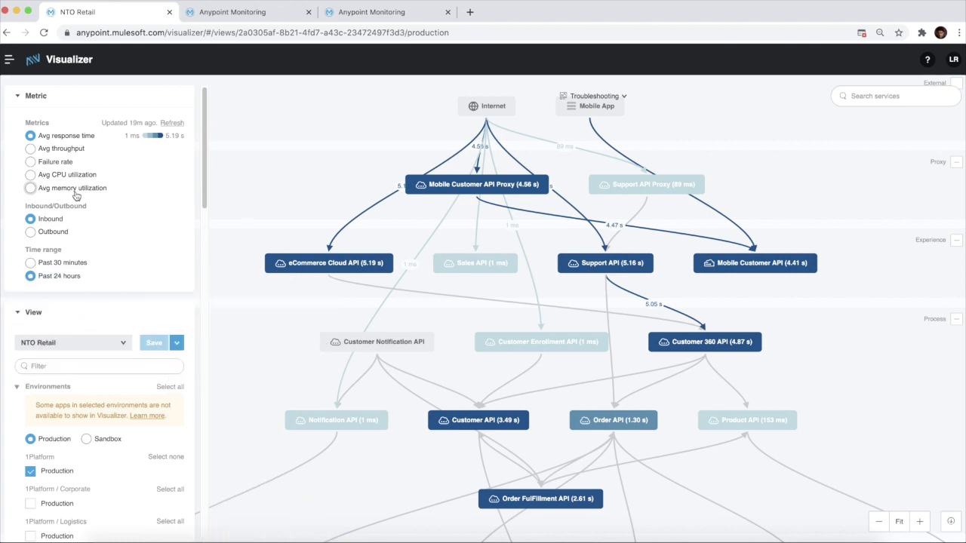
pyautogui.moveTo(169, 218)
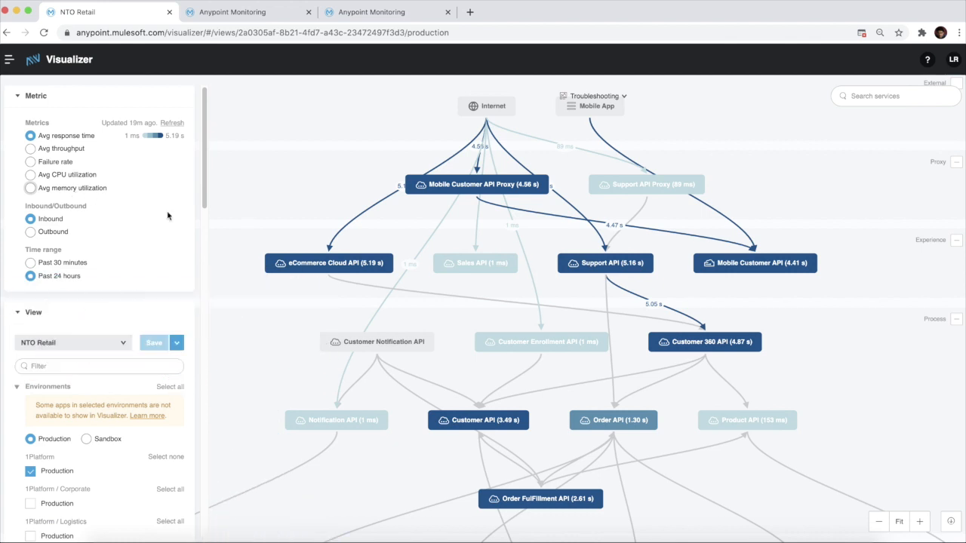
pyautogui.scroll(-3)
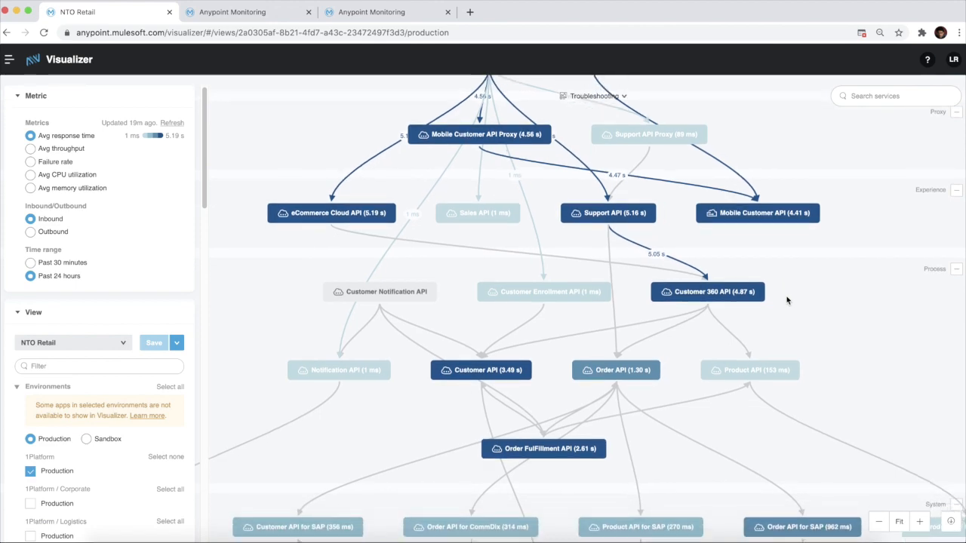
# Show the Customer 360 API's monitoring details from the map.
pyautogui.click(706, 291)
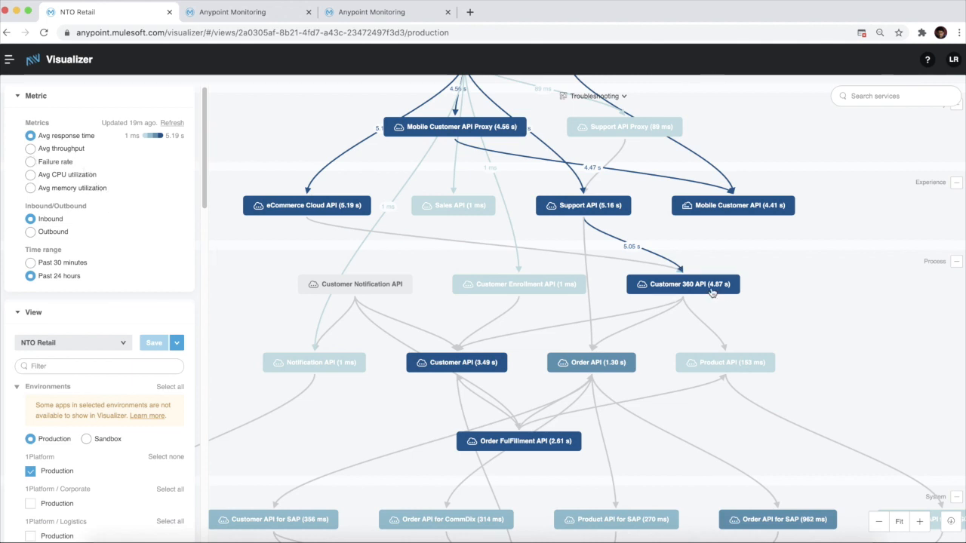
pyautogui.click(682, 284)
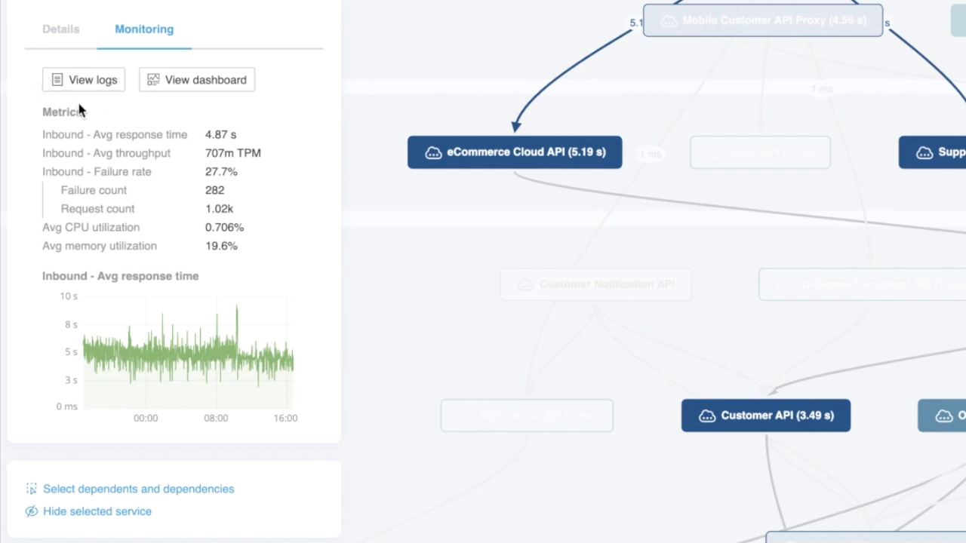
pyautogui.moveTo(54, 83)
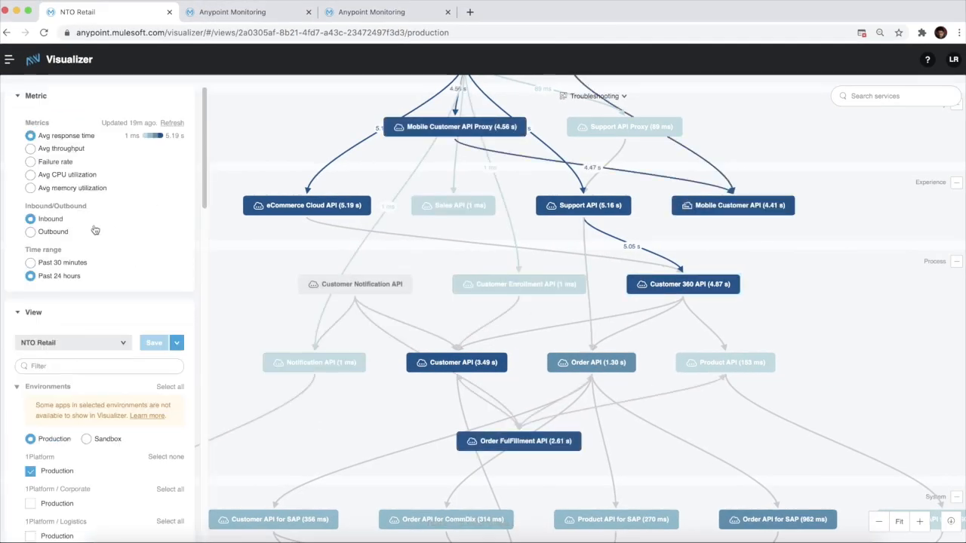
pyautogui.click(30, 187)
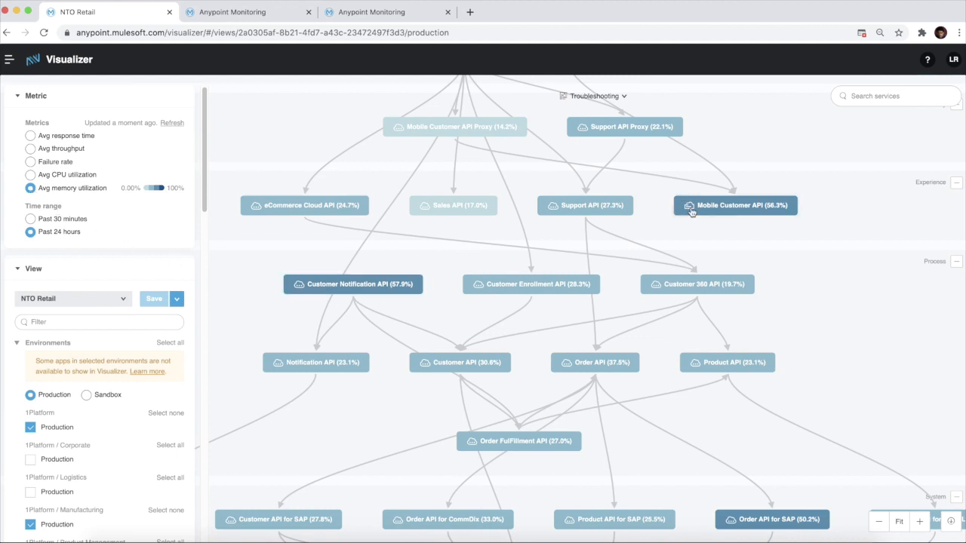
# Open the Customer Notification API's built-in Anypoint Monitoring dashboard with JVM charts.
pyautogui.click(353, 284)
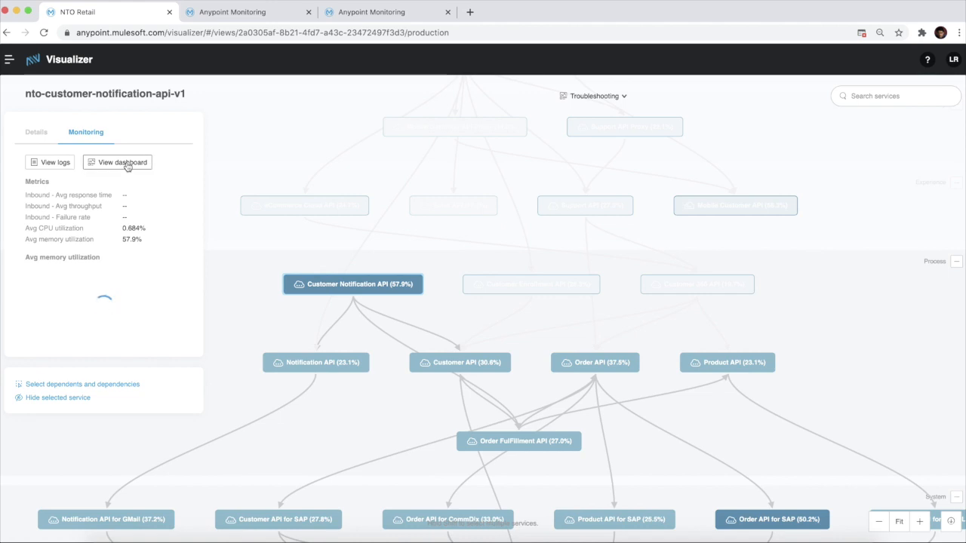
pyautogui.click(117, 162)
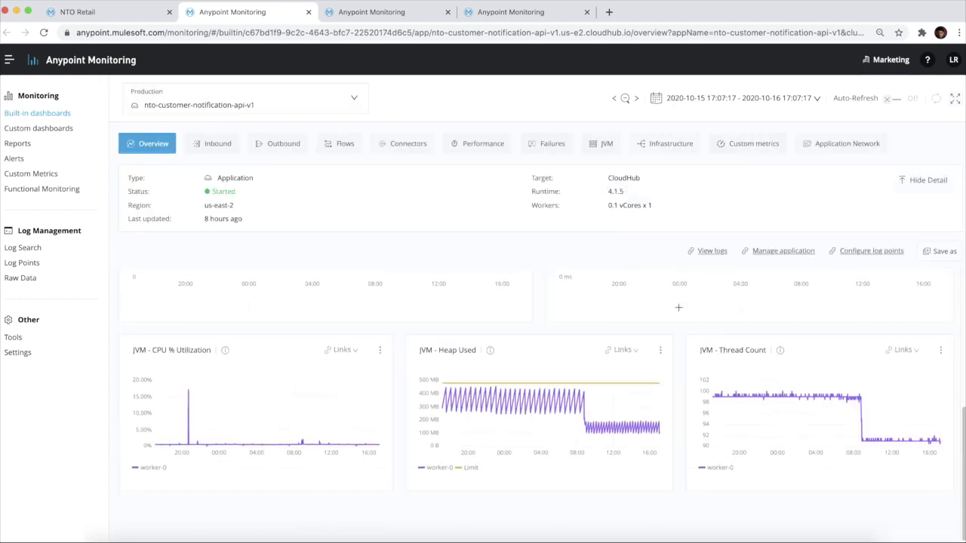
pyautogui.moveTo(120, 12)
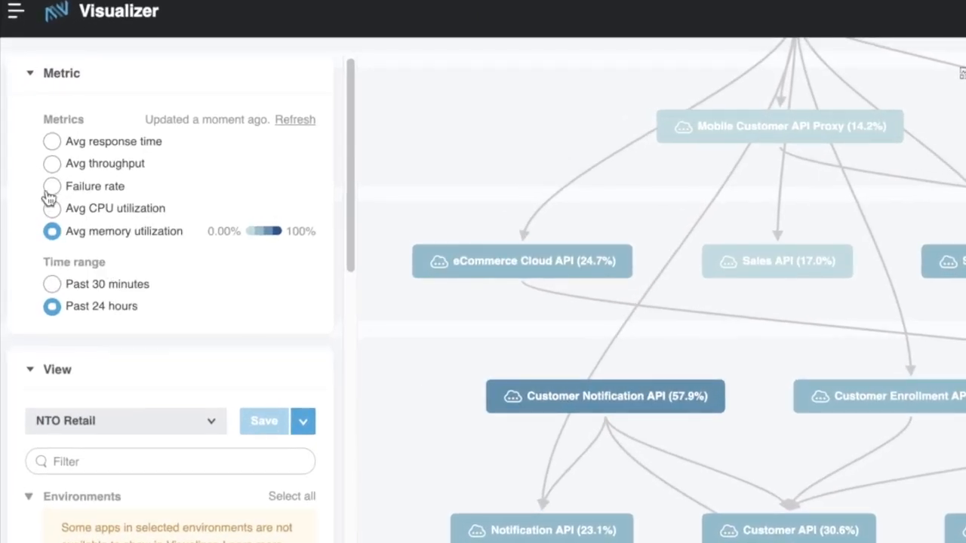
# Colour the map by failure rate and open the Order FulFillment API's logs showing HTTP 500 errors.
pyautogui.click(51, 185)
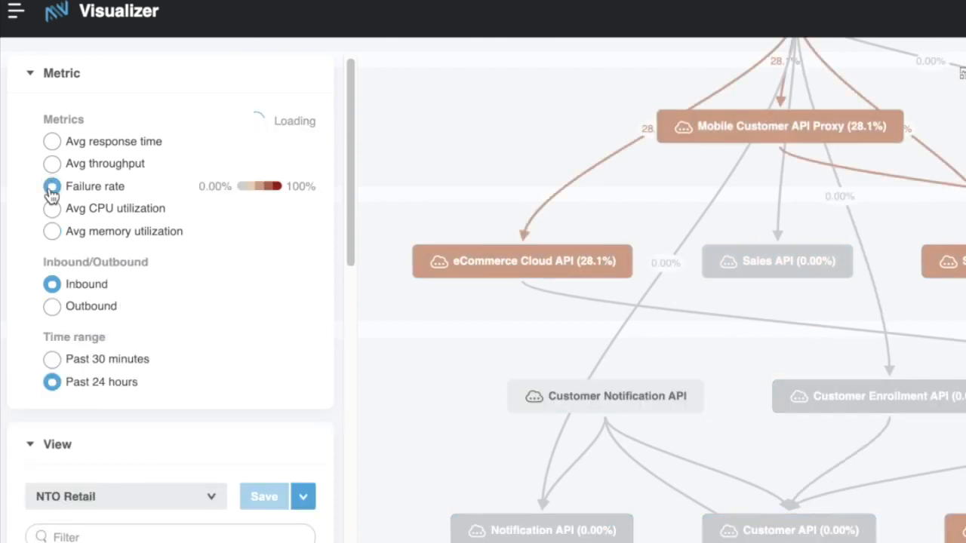
pyautogui.click(51, 187)
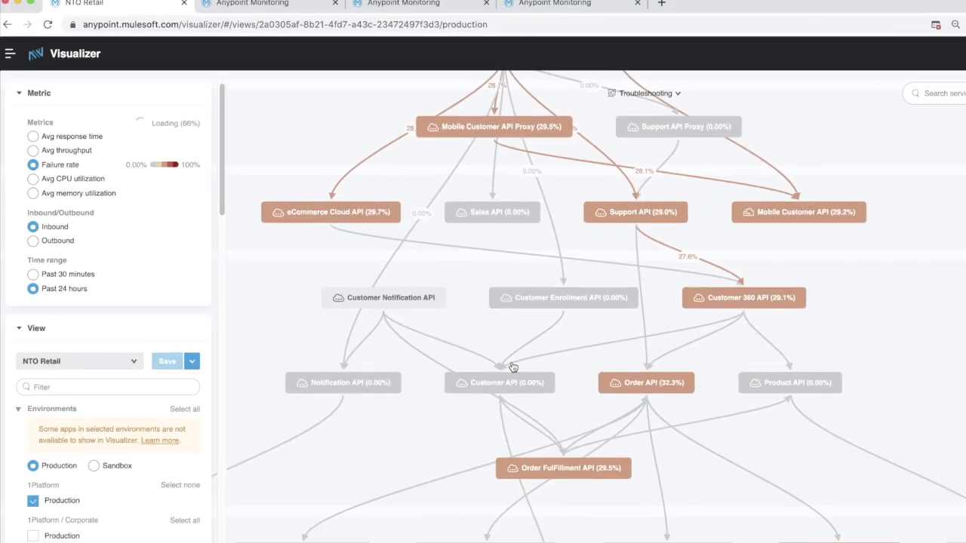
pyautogui.click(565, 468)
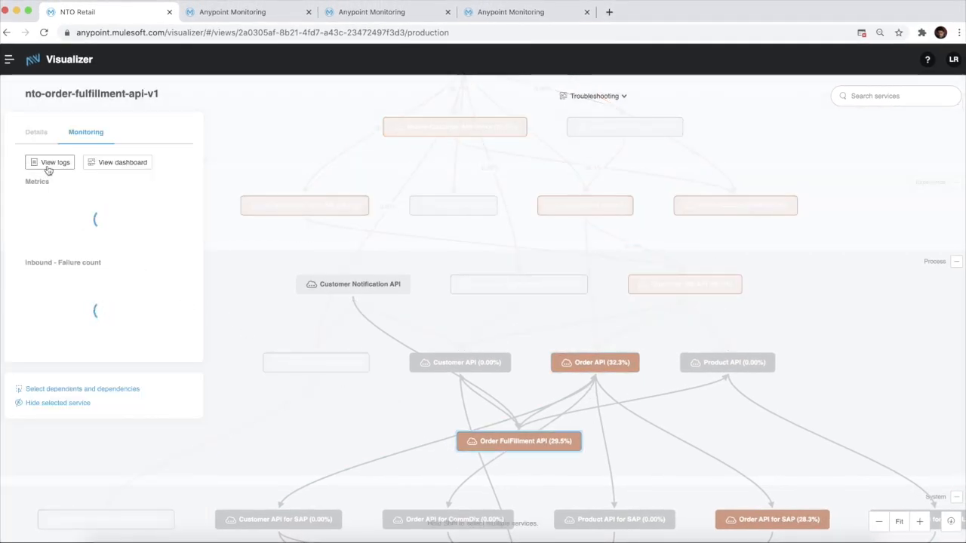
pyautogui.click(50, 163)
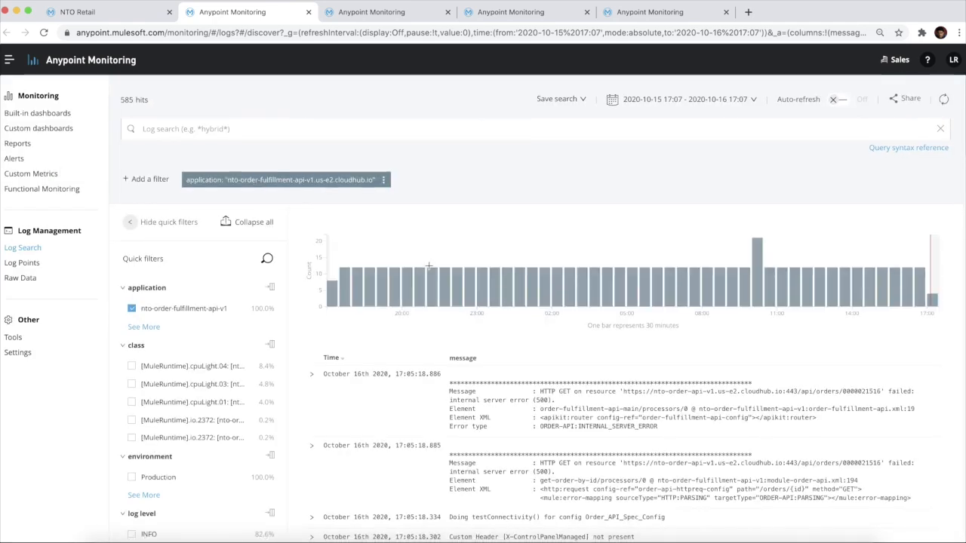
# Return to the Visualizer map and label services by average response time again.
pyautogui.click(76, 12)
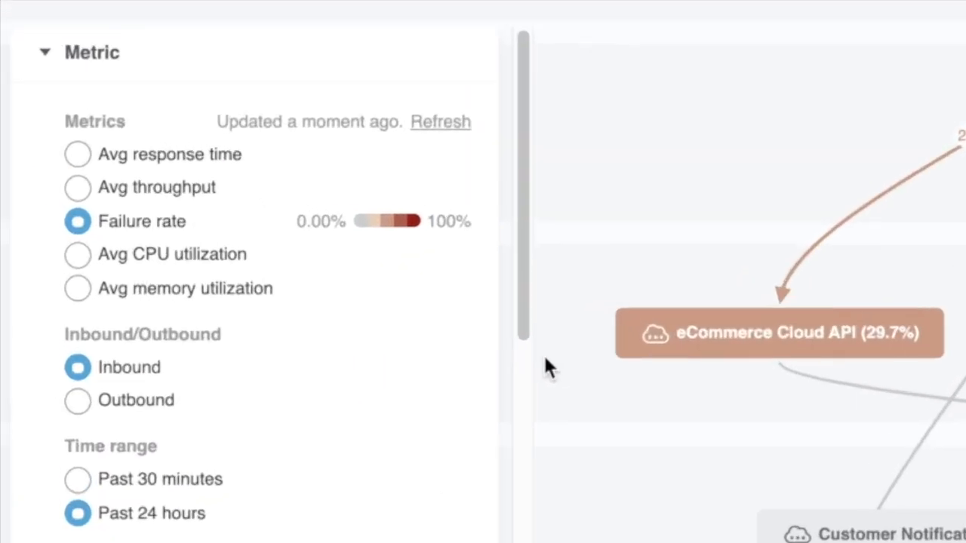
pyautogui.click(78, 154)
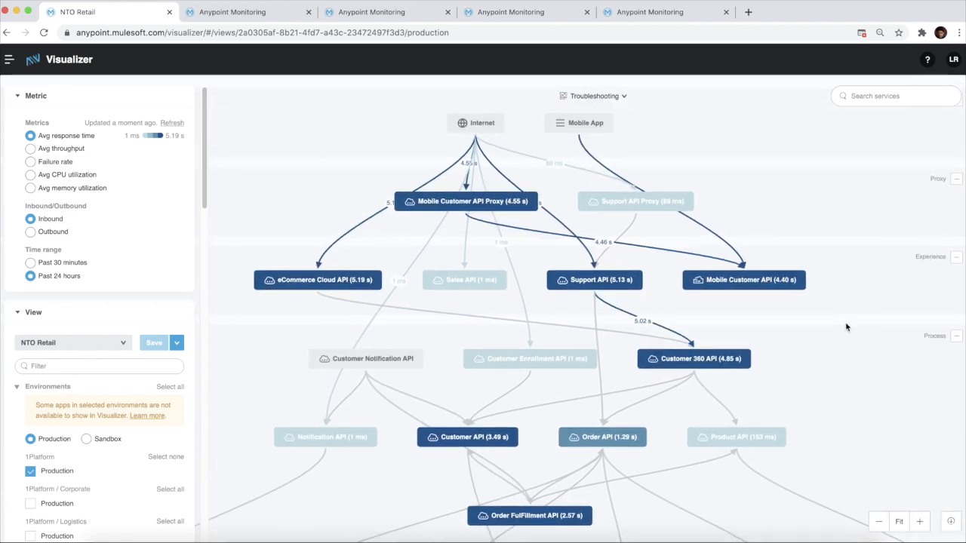
# Switch to the Policies view with policy counts per API and expand the Compliance group.
pyautogui.click(595, 96)
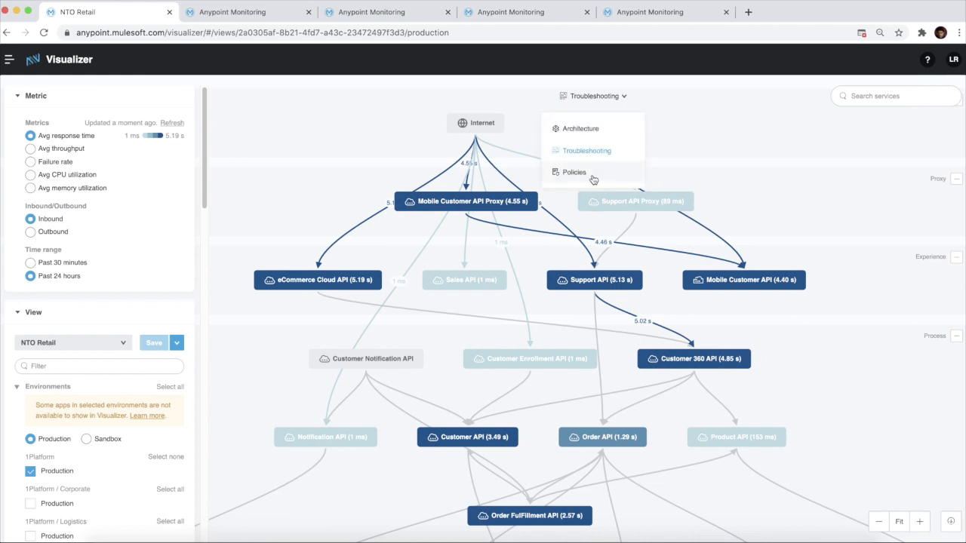
pyautogui.click(573, 172)
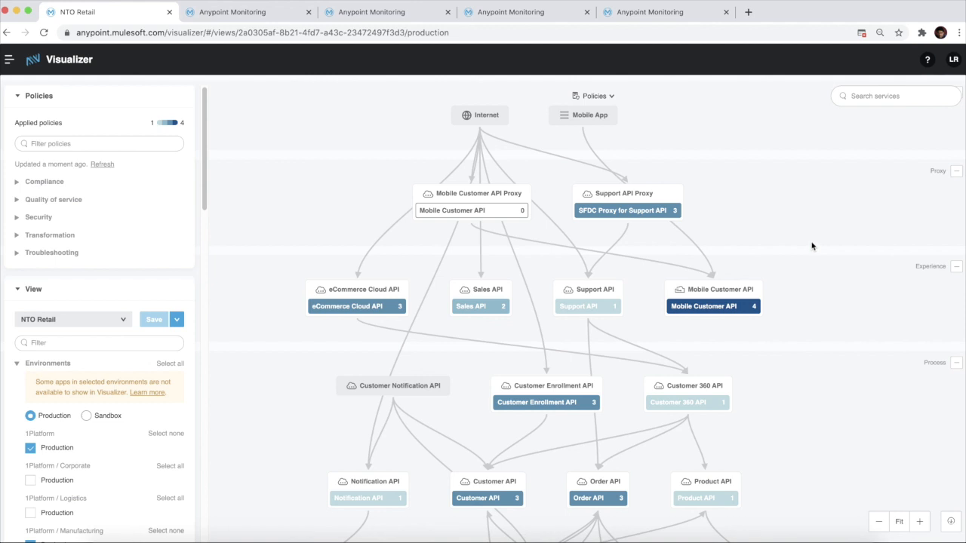
pyautogui.moveTo(820, 303)
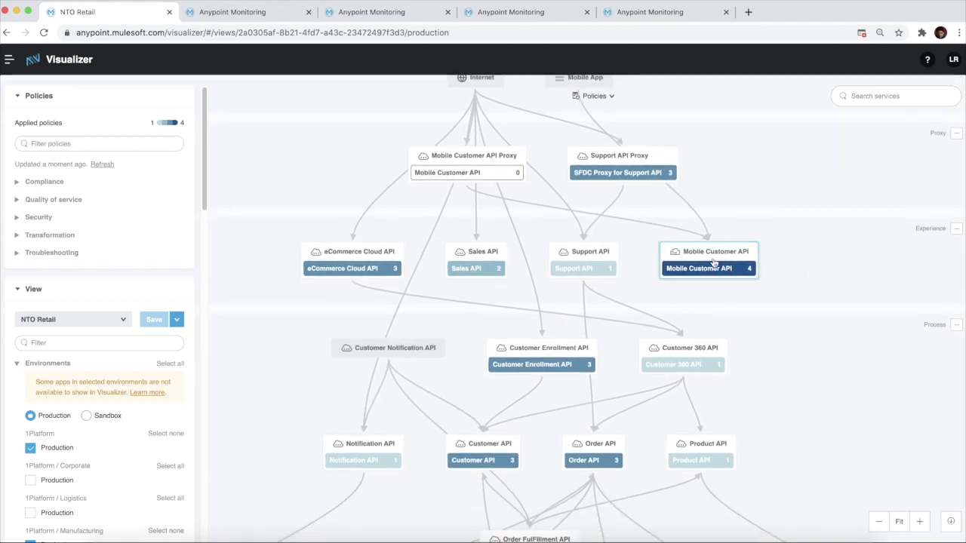
pyautogui.click(540, 363)
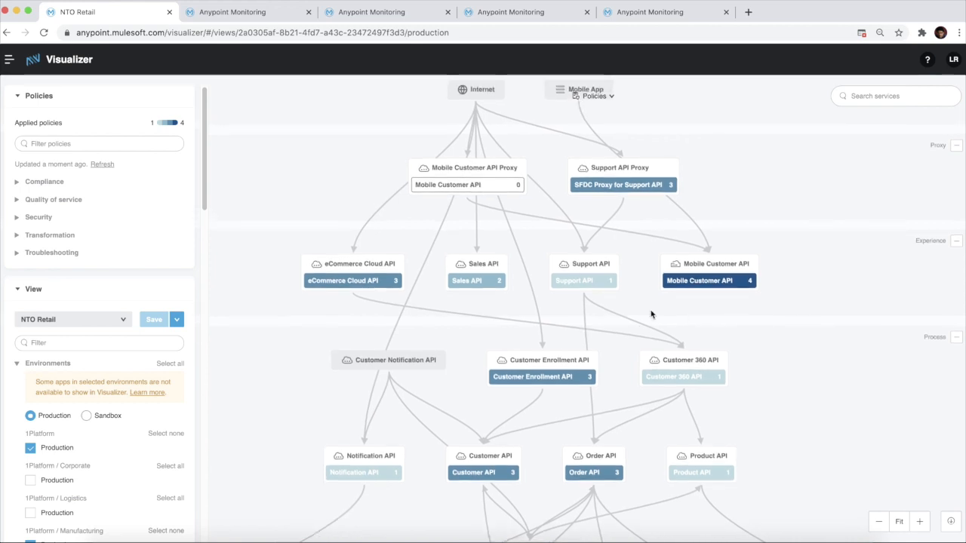
pyautogui.click(43, 182)
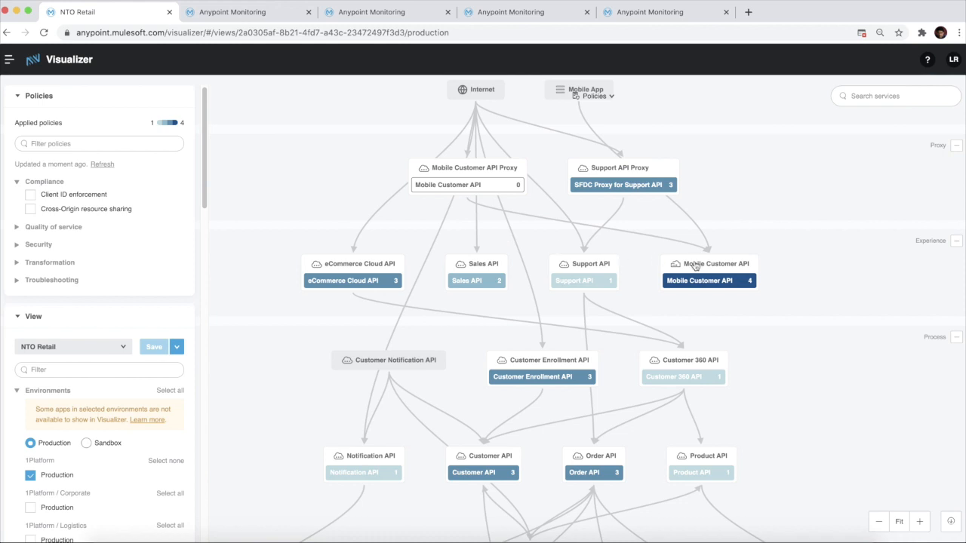
pyautogui.moveTo(737, 279)
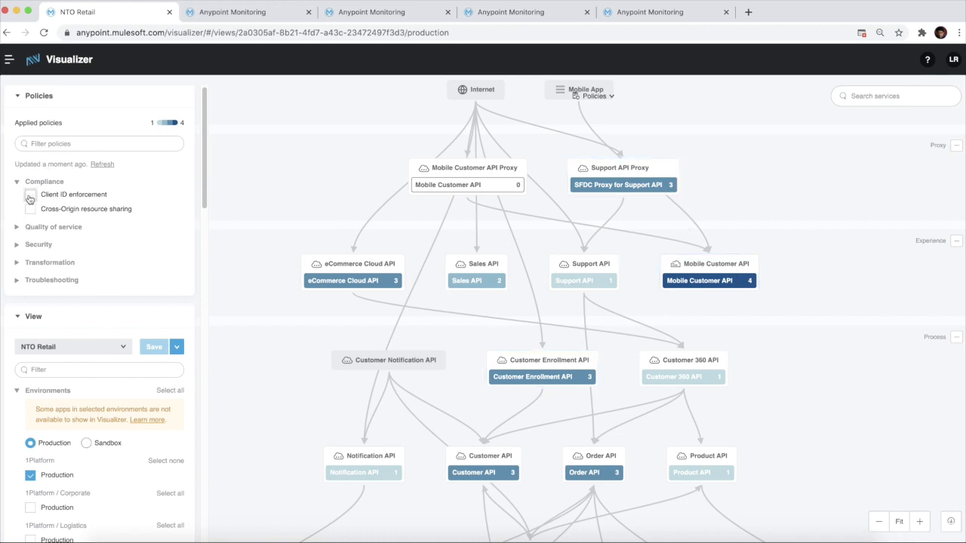
# Highlight Client ID enforcement compliance, green 1/1 versus grey 0/1, then clear the check.
pyautogui.click(31, 193)
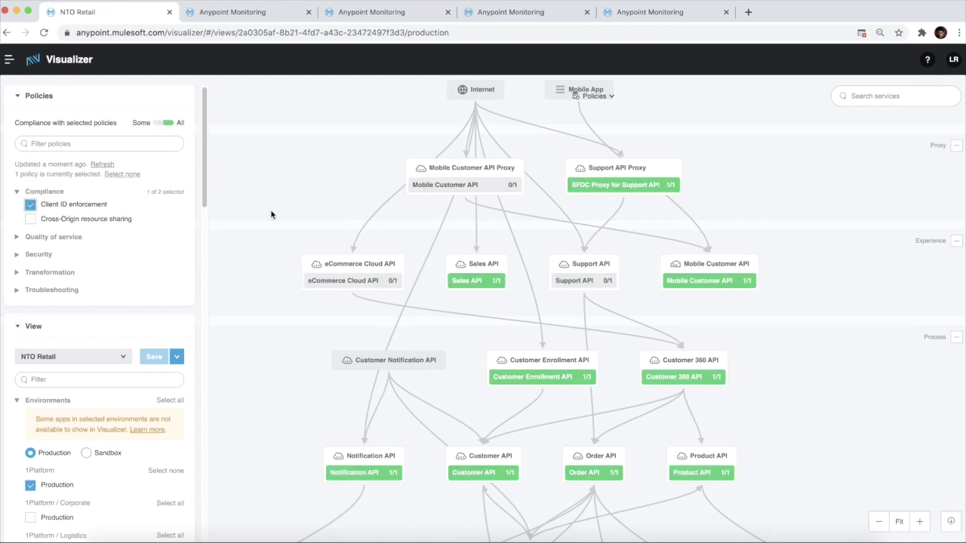
pyautogui.moveTo(822, 278)
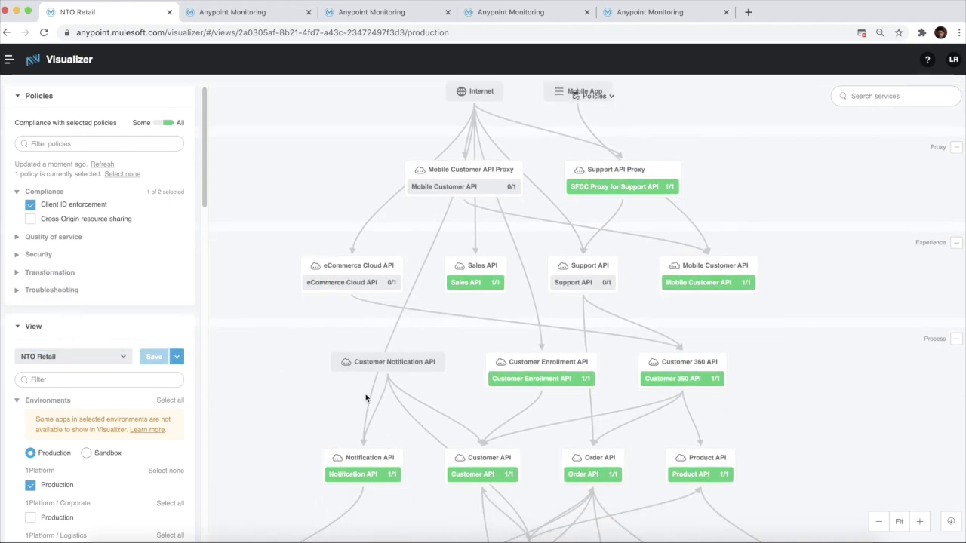
pyautogui.click(350, 273)
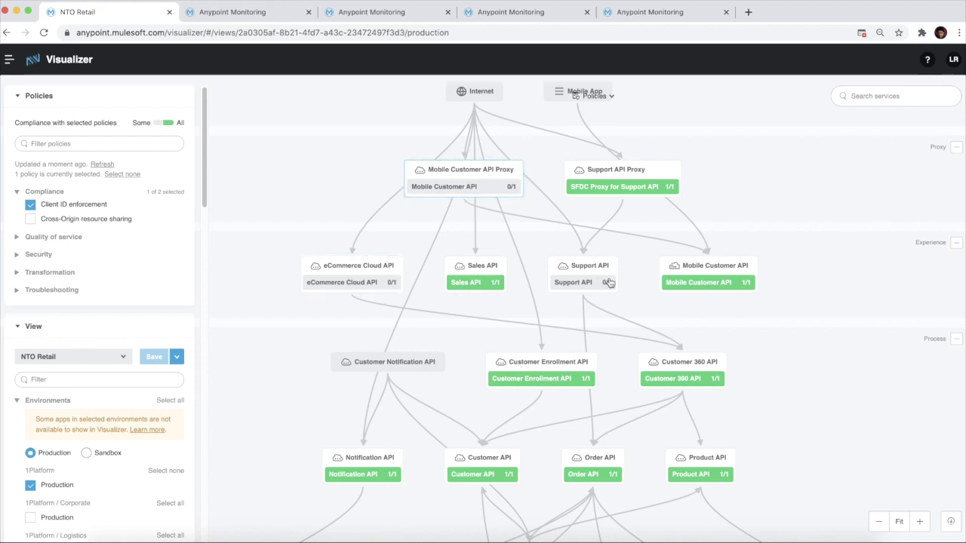
pyautogui.click(583, 273)
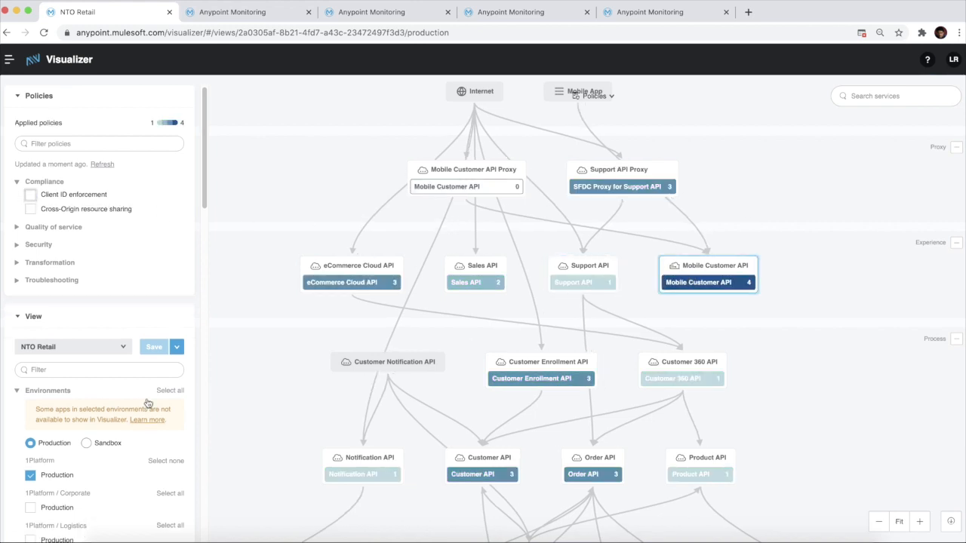
# Review the Mobile Customer API's automated IP blacklist policy and its three API-level policies.
pyautogui.click(708, 275)
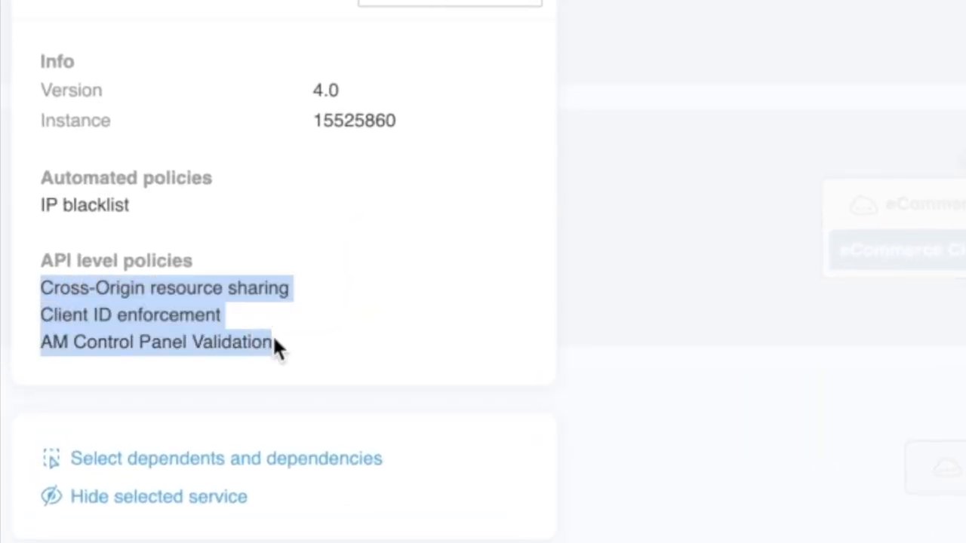
pyautogui.moveTo(120, 313)
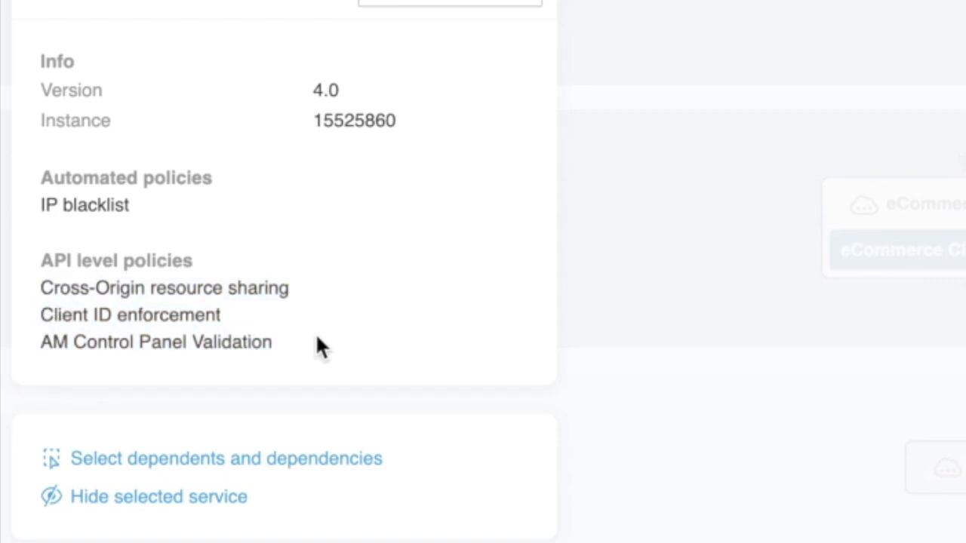
pyautogui.doubleClick(116, 260)
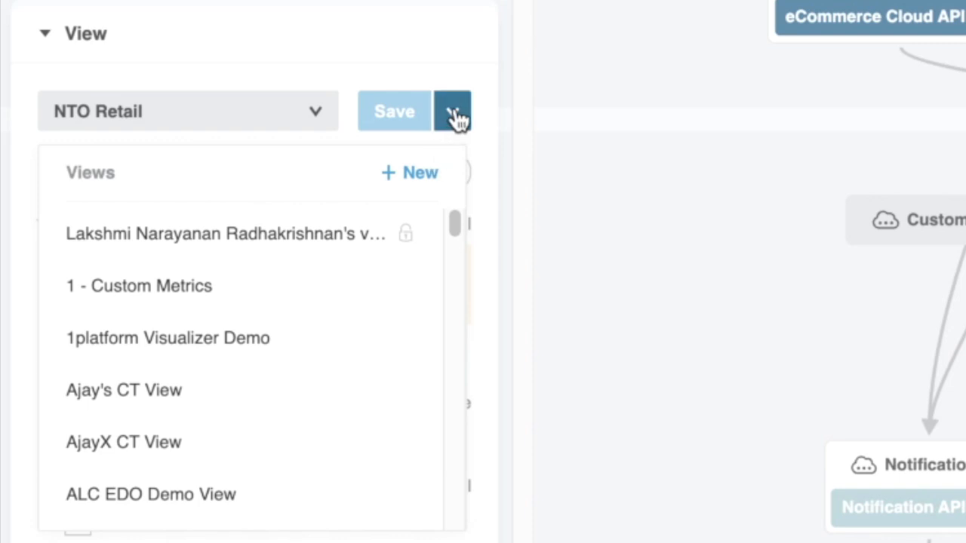
# Browse the saved views list, then show the Architecture, Troubleshooting and Policies view types.
pyautogui.click(453, 112)
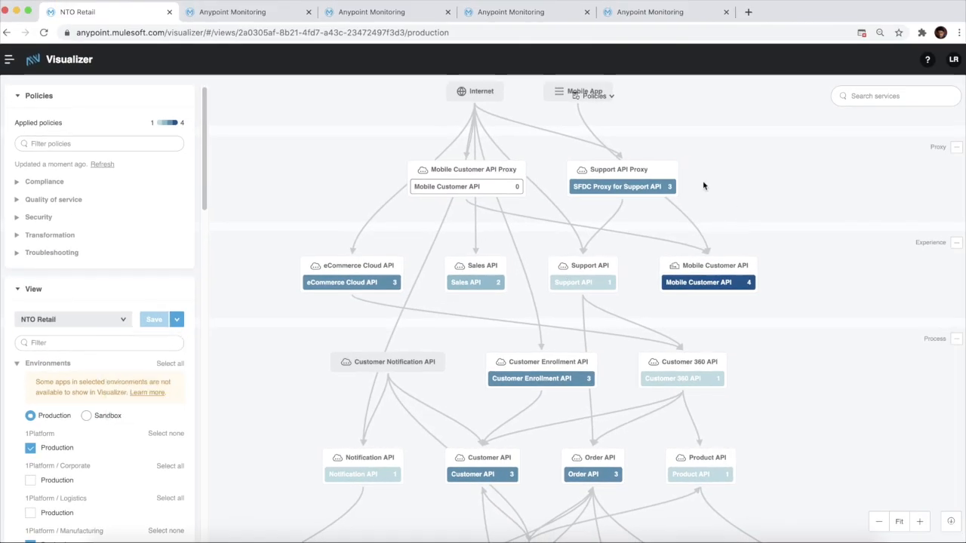
pyautogui.click(592, 97)
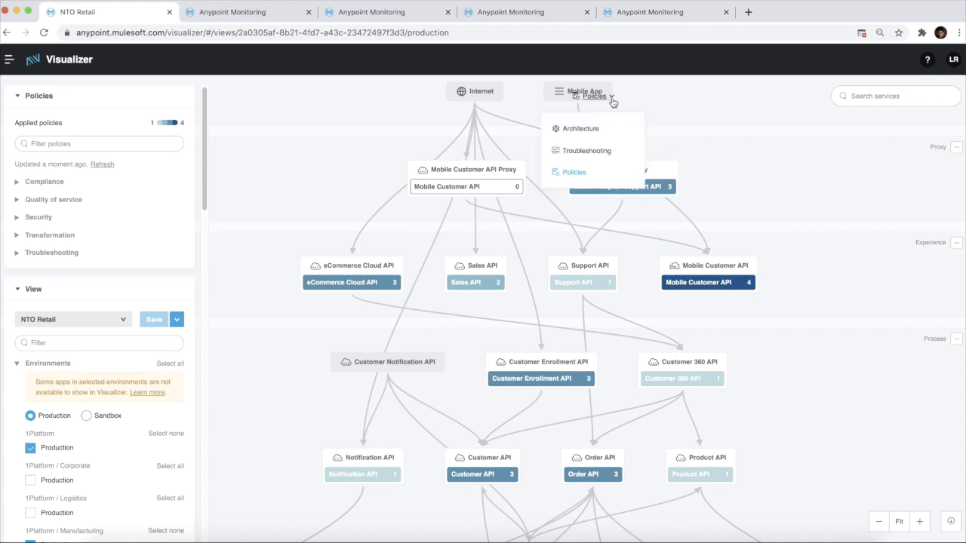
pyautogui.moveTo(692, 151)
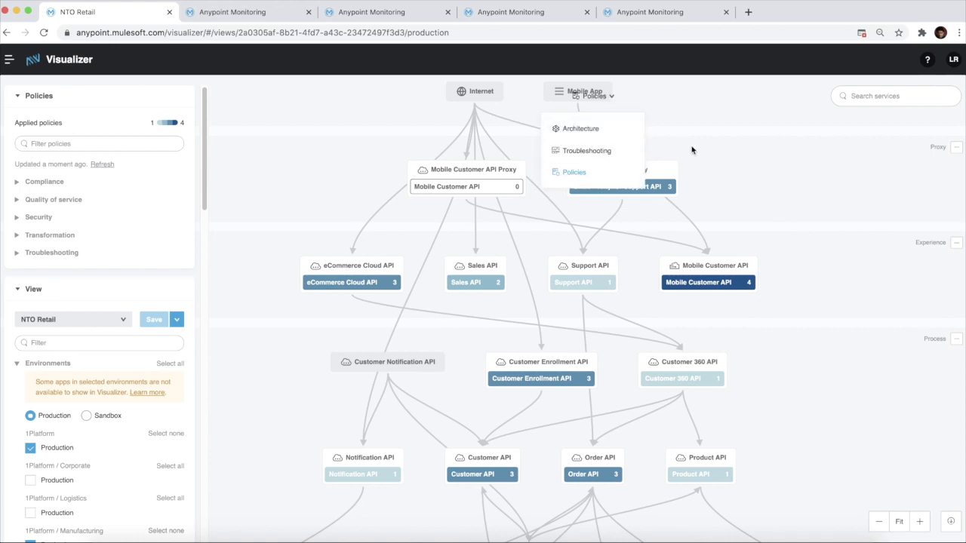